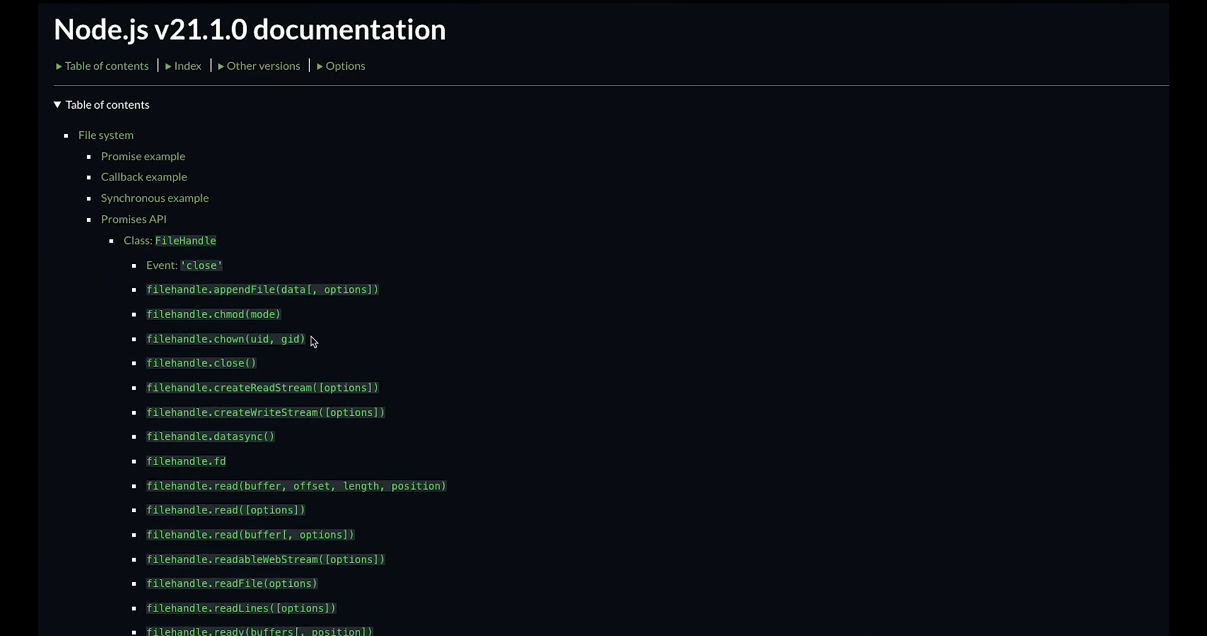
Scroll through the current file, then show .contentlayer/generated/index.mjs with its allPosts, allPages and allPortfolios imports
scroll("down", 3)
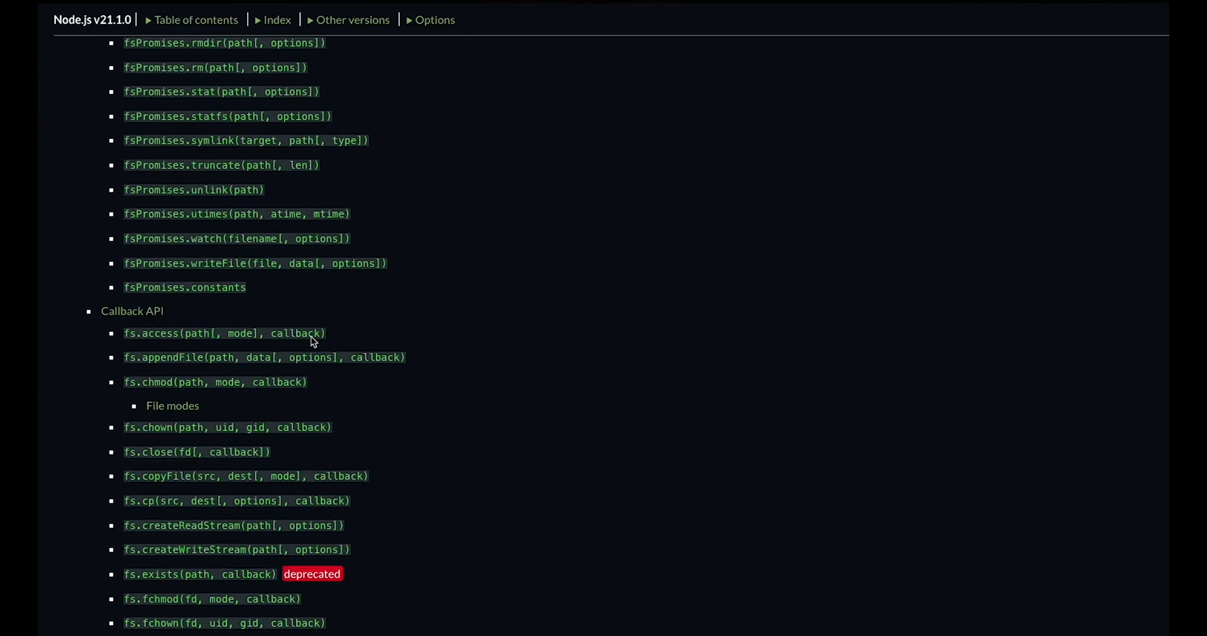
scroll("down", 3)
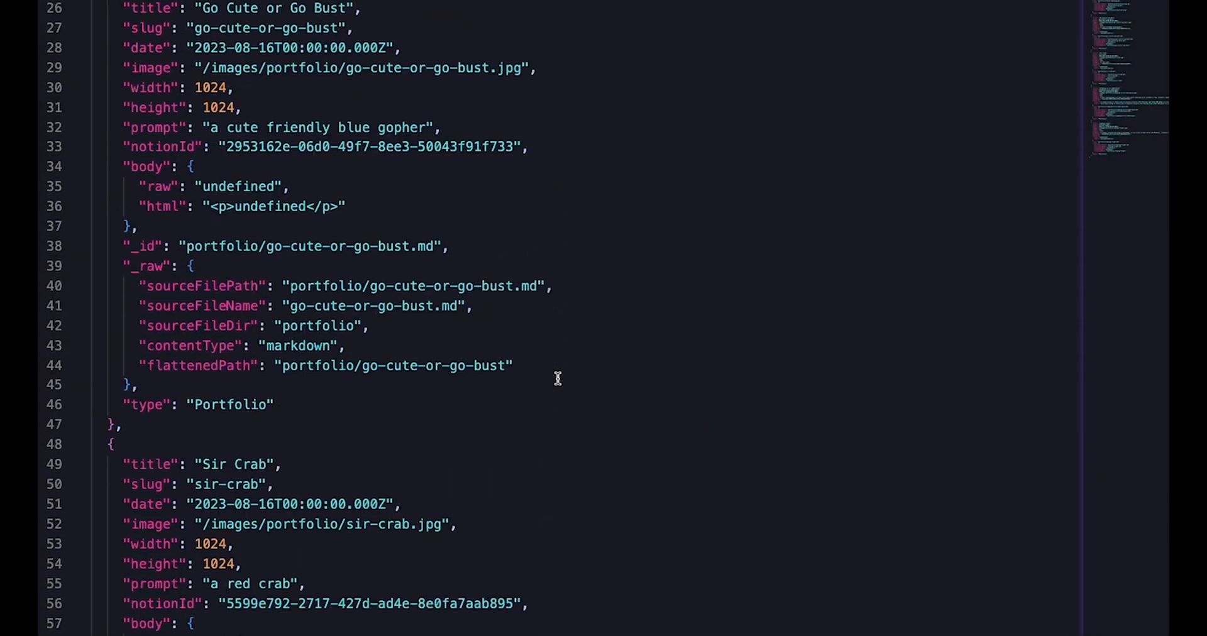
scroll("down", 3)
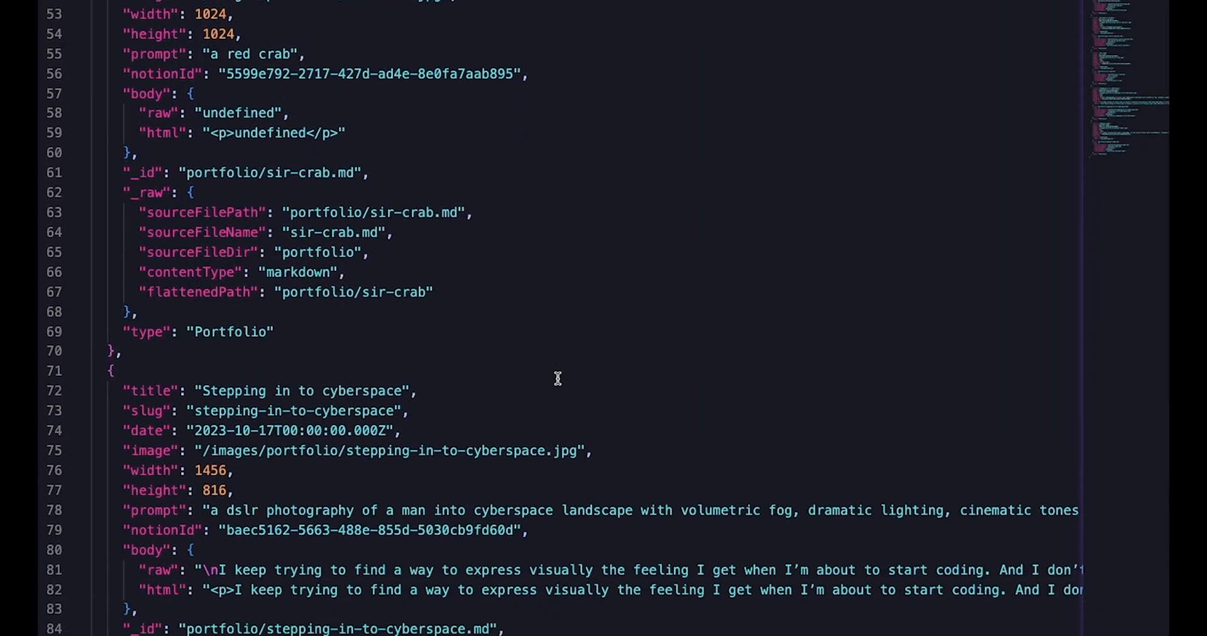
scroll("down", 3)
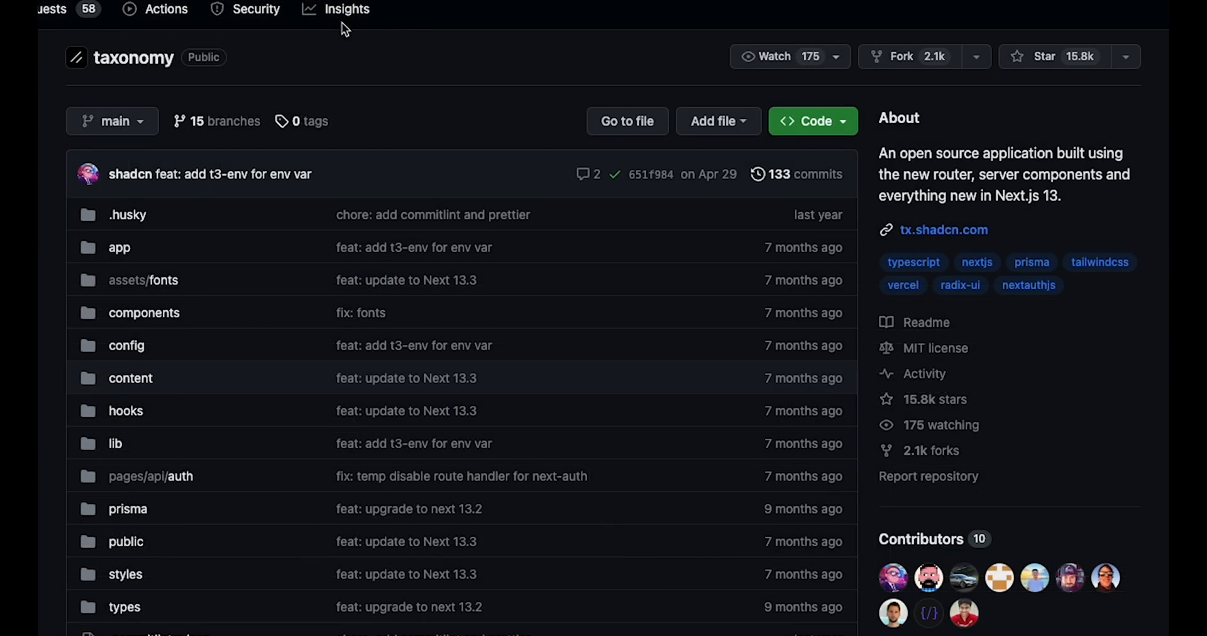
scroll("down", 3)
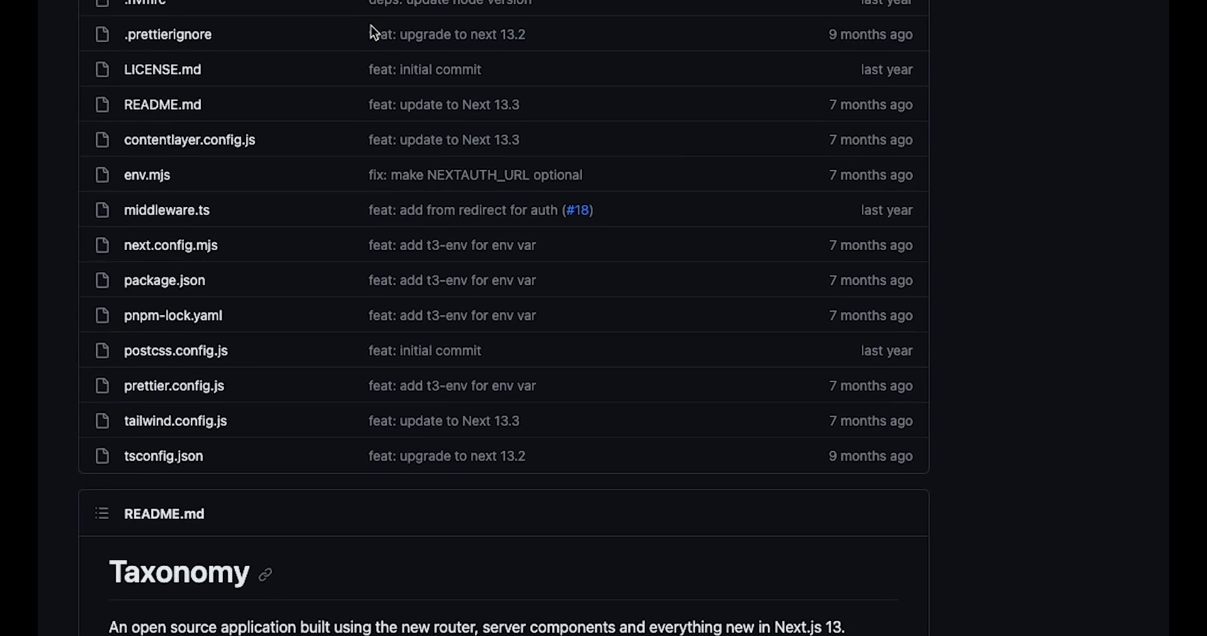
scroll("down", 3)
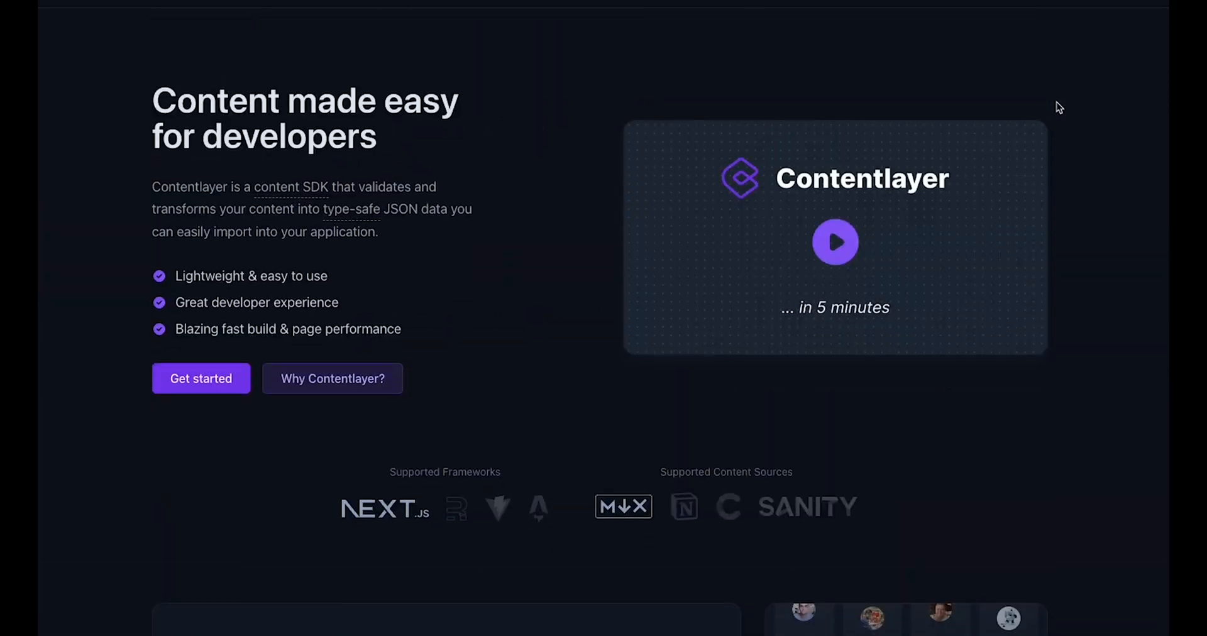
scroll("down", 3)
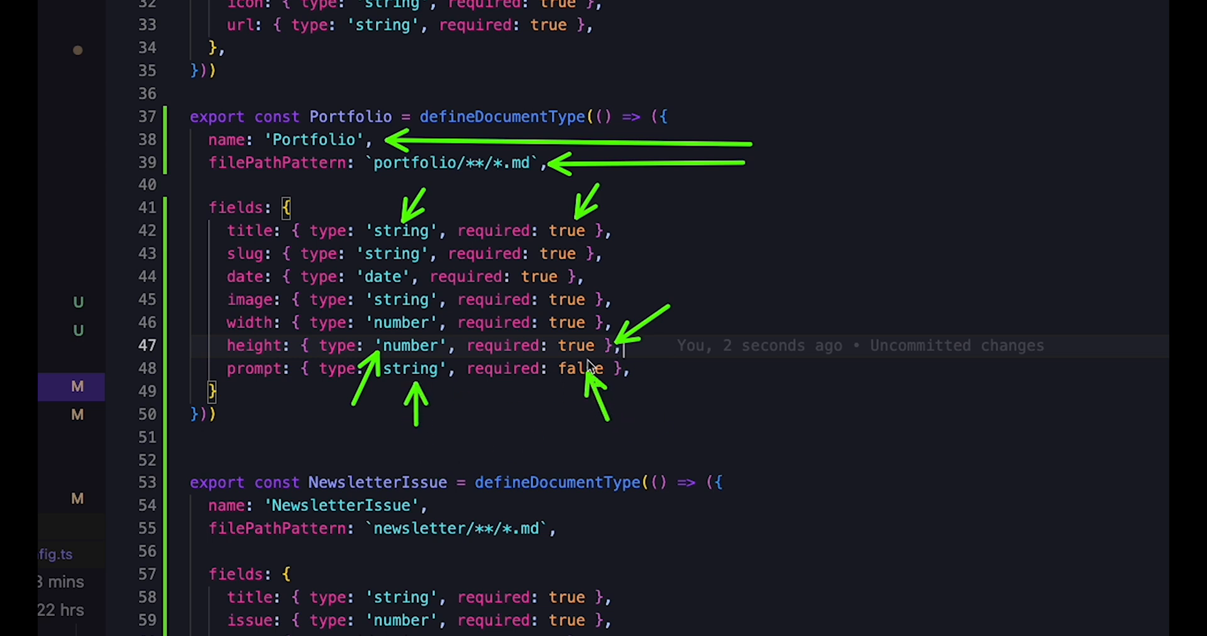
scroll("down", 3)
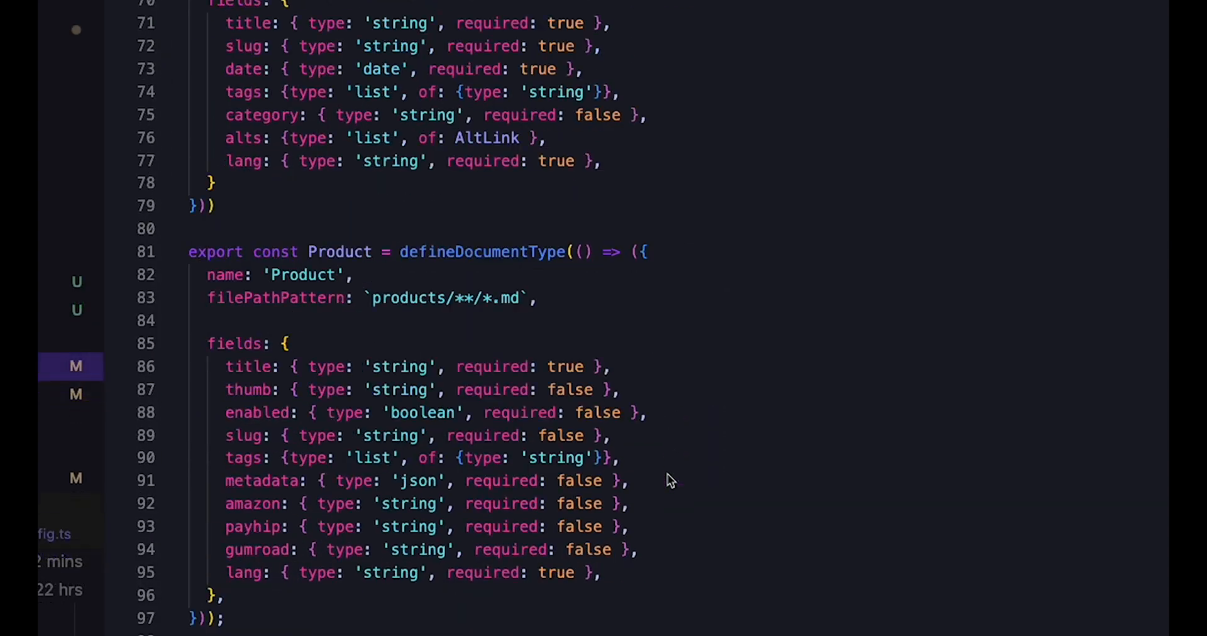
scroll("down", 3)
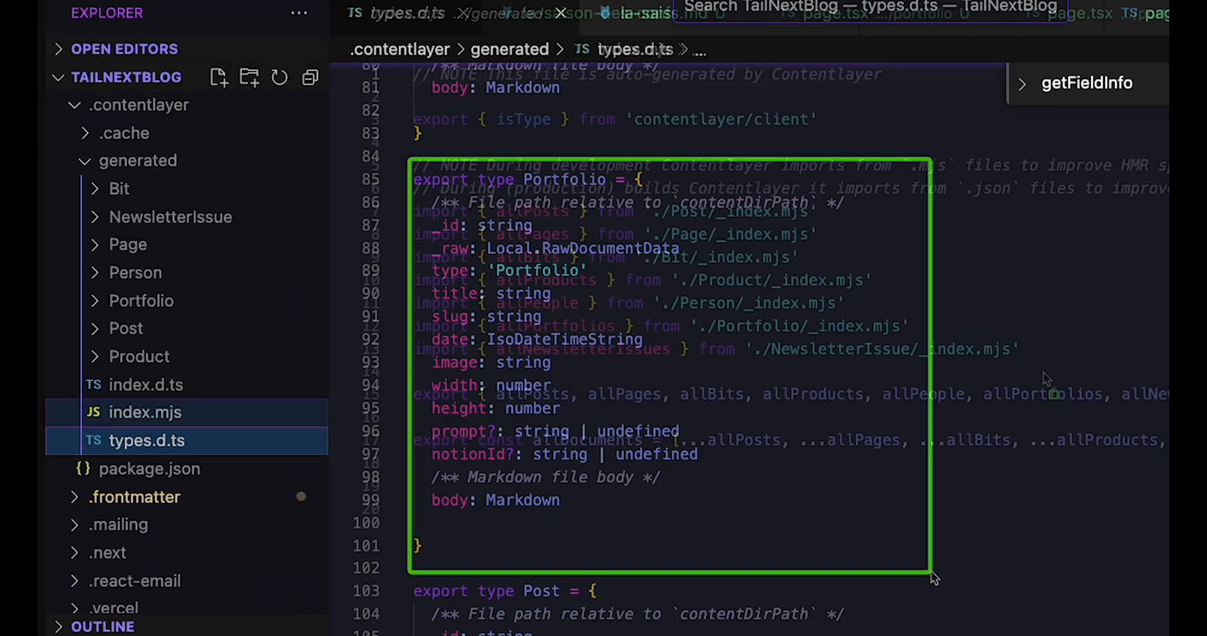
left_click(145, 412)
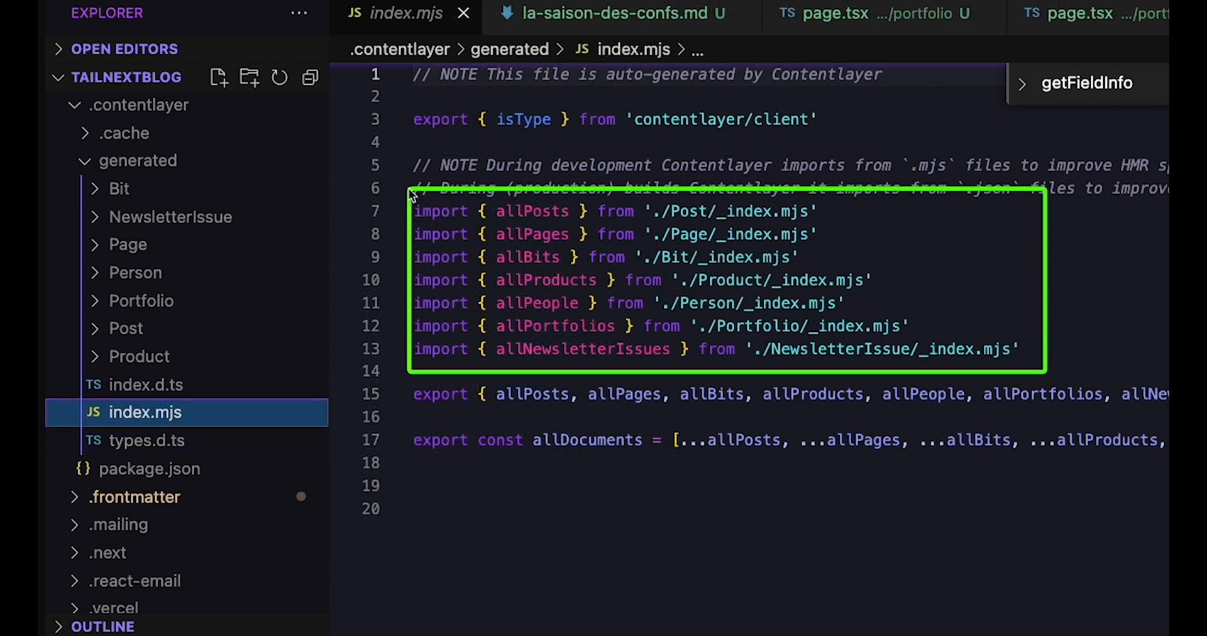